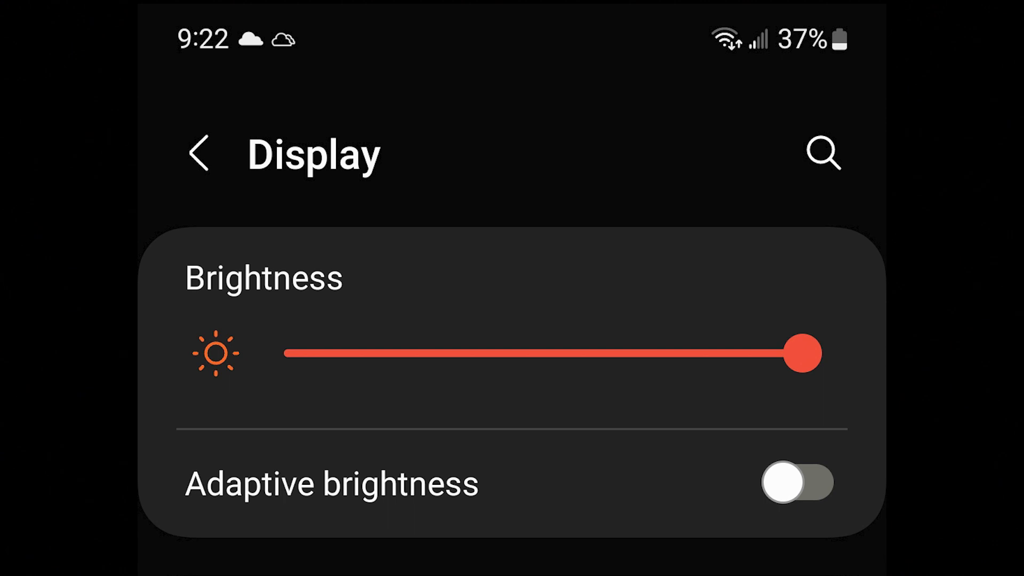
# Review the ColorChecker page: Delta L/C/H charts, CIE 1976 plot, average dE2000 1.45, max 2.88
pyautogui.click(798, 483)
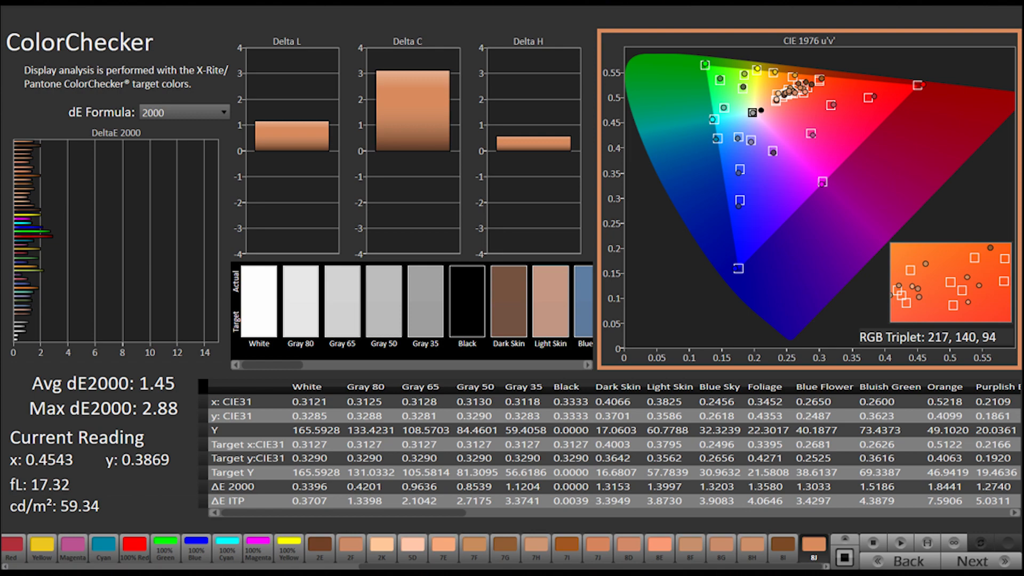
pyautogui.click(973, 562)
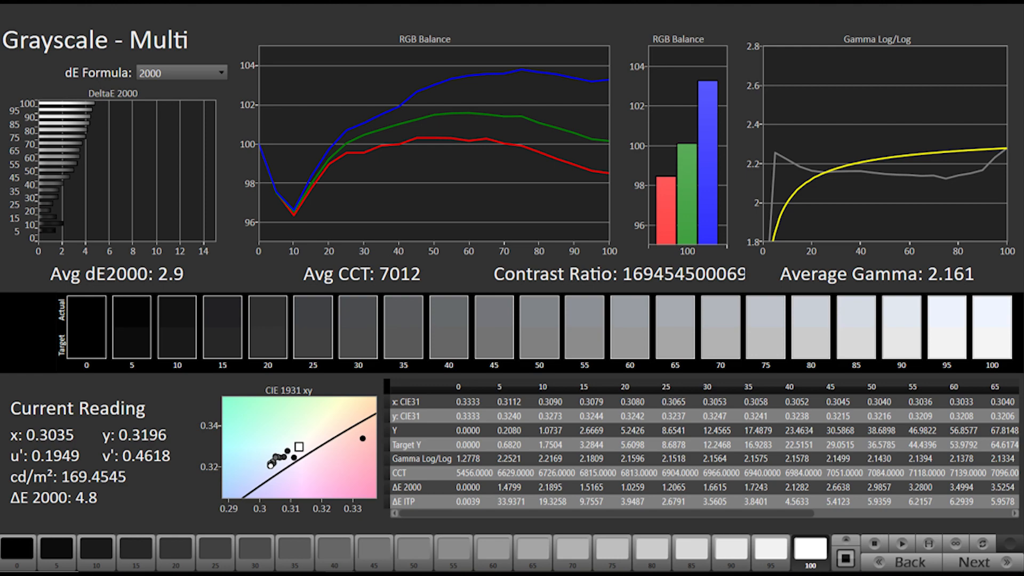
# Move through Grayscale - Multi (dE2000 2.9, blue high) to the 20% Saturation Sweeps results
pyautogui.click(973, 562)
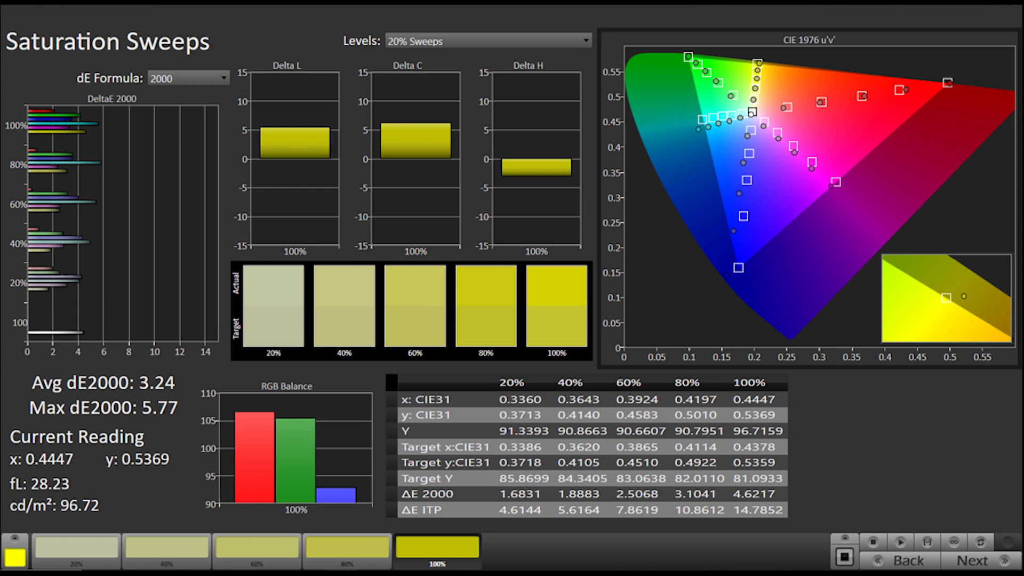
pyautogui.click(971, 560)
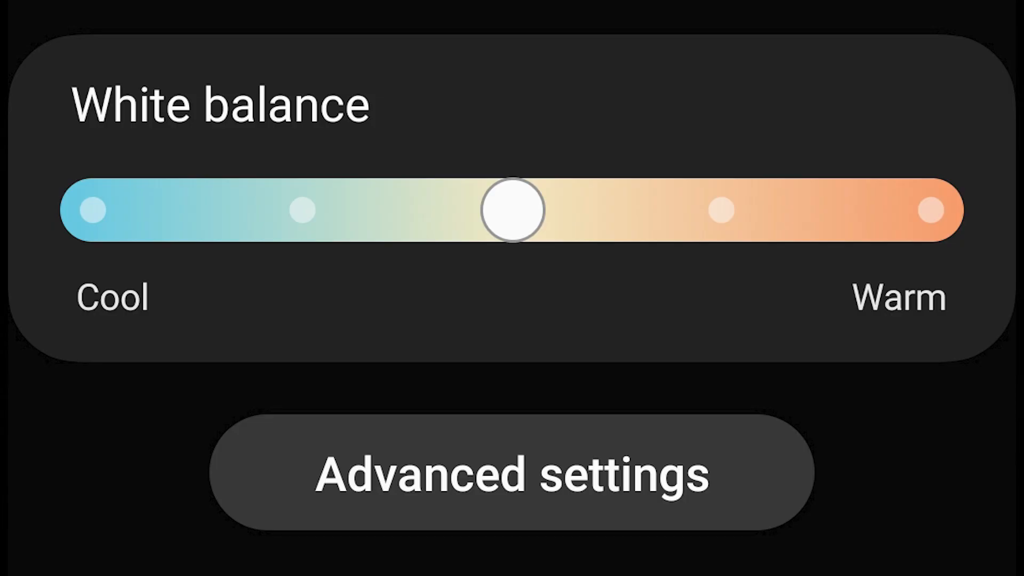
# Reach the Advanced white balance page with separate R, G and B sliders
pyautogui.moveTo(513, 210); pyautogui.dragTo(722, 210)
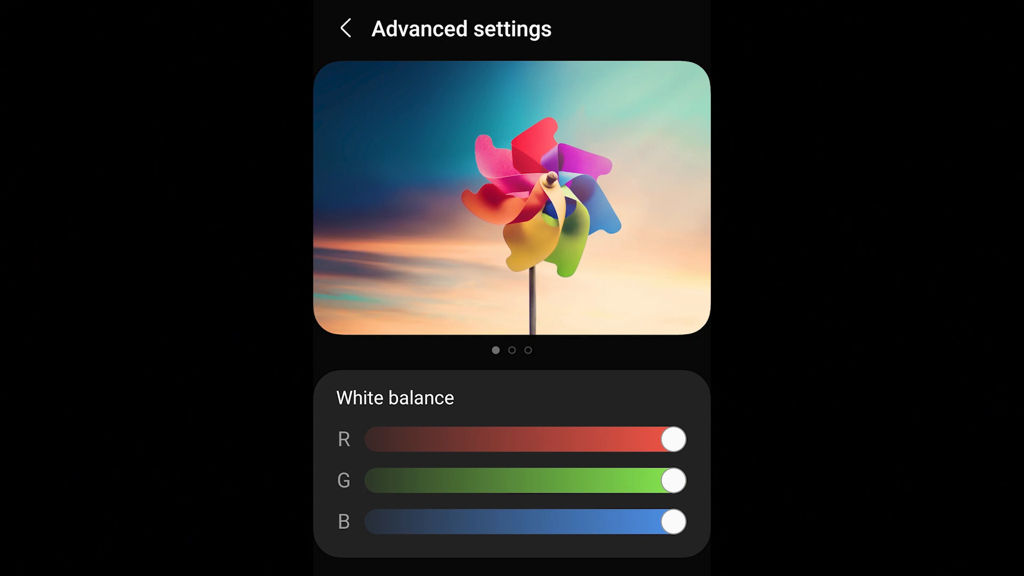
pyautogui.scroll(-3)
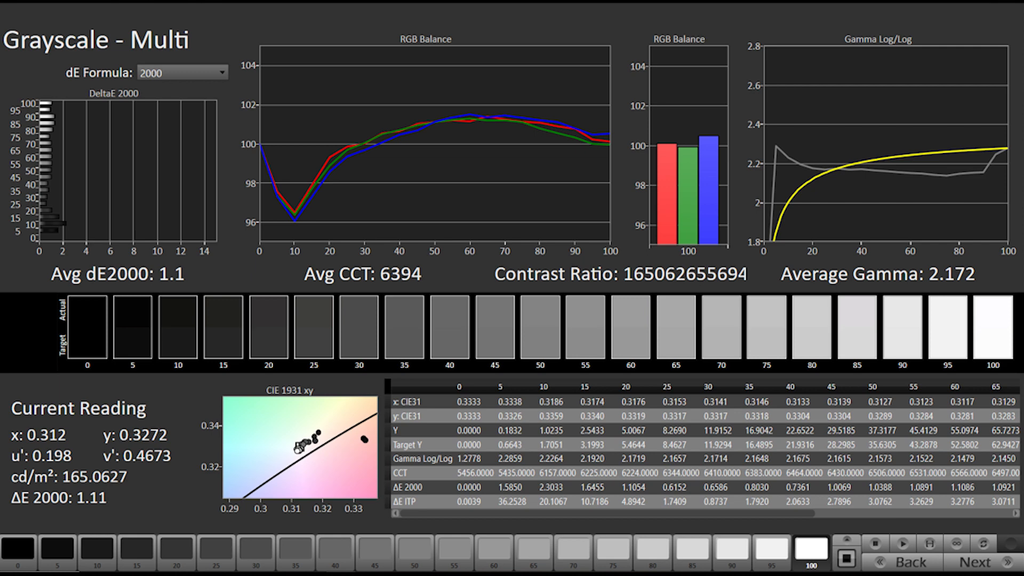
# Show the DCI P3 20% saturation sweep, average dE2000 3.28, max 6.02
pyautogui.click(973, 562)
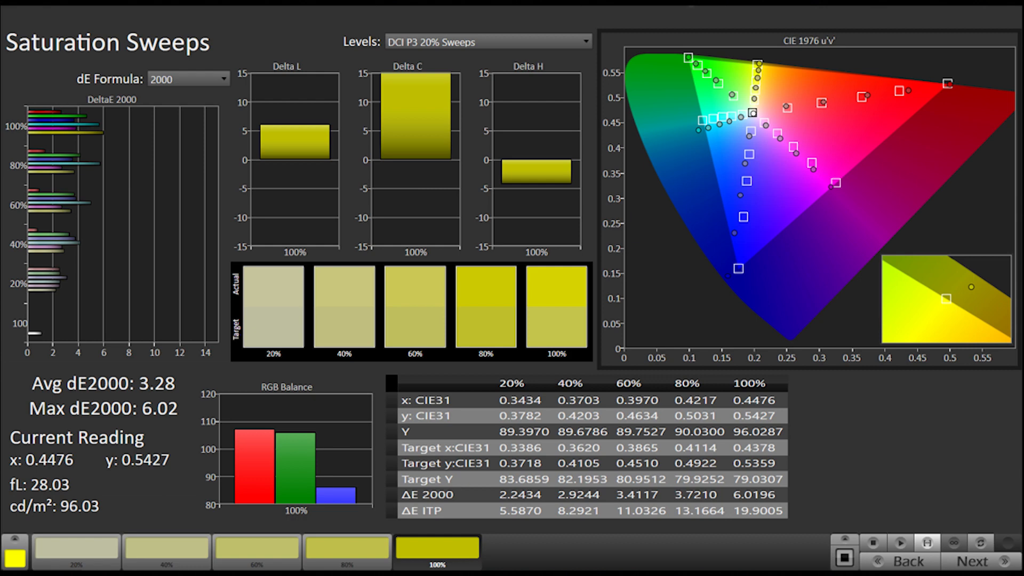